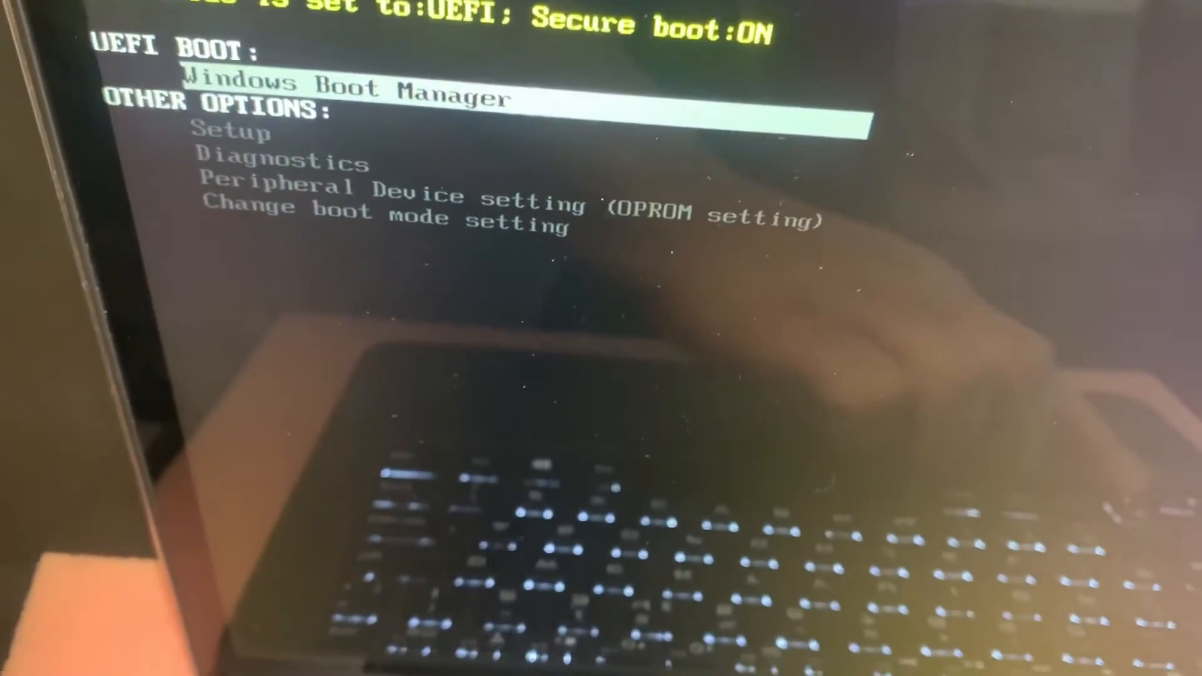
# - Move the boot menu highlight from Windows Boot Manager down to Setup under Other Options
pyautogui.press('Down')
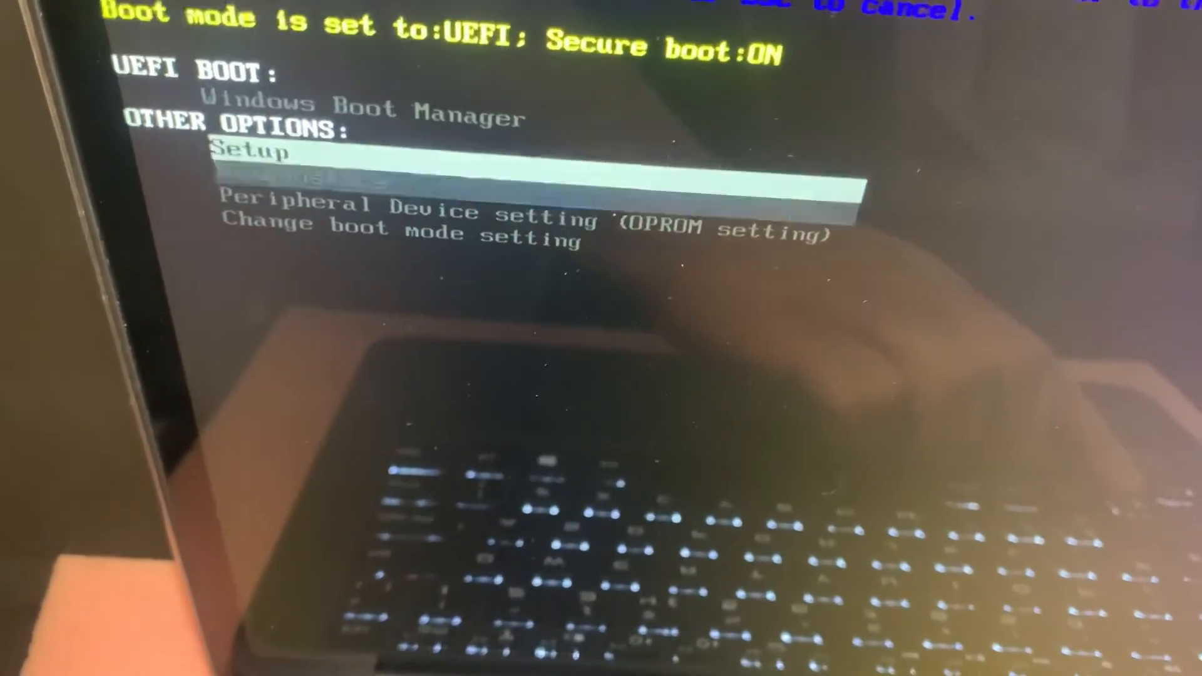